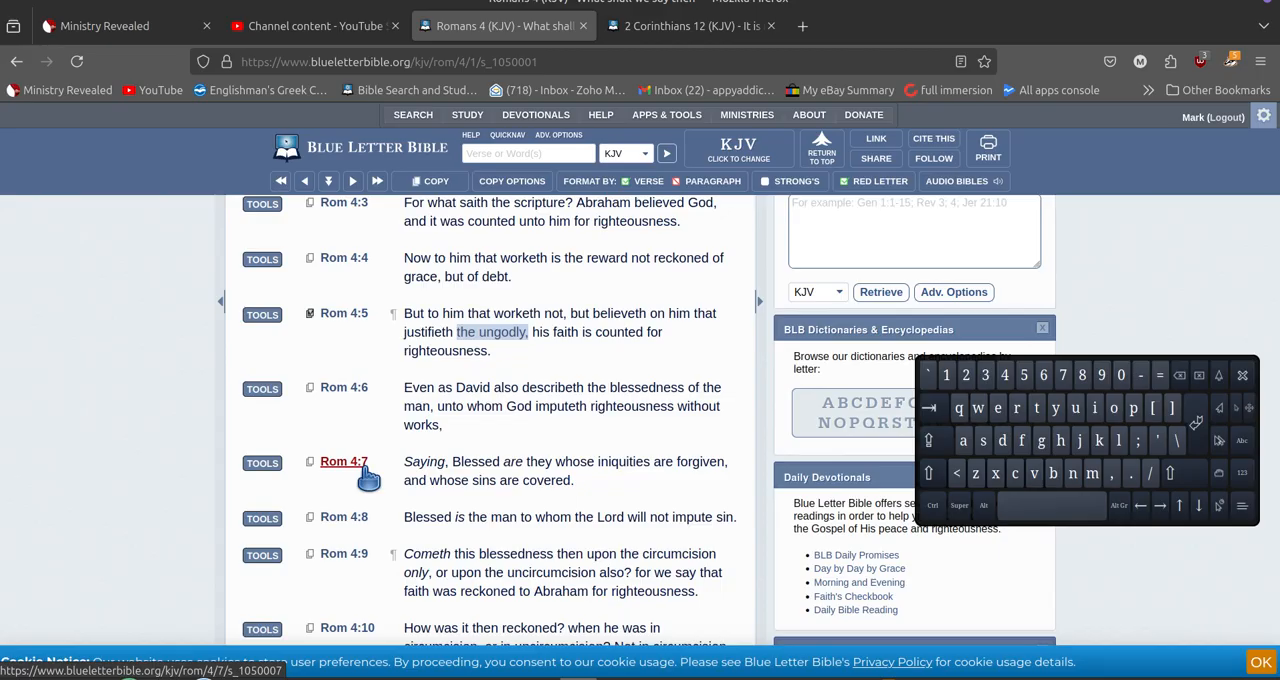
mouse_move(445, 447)
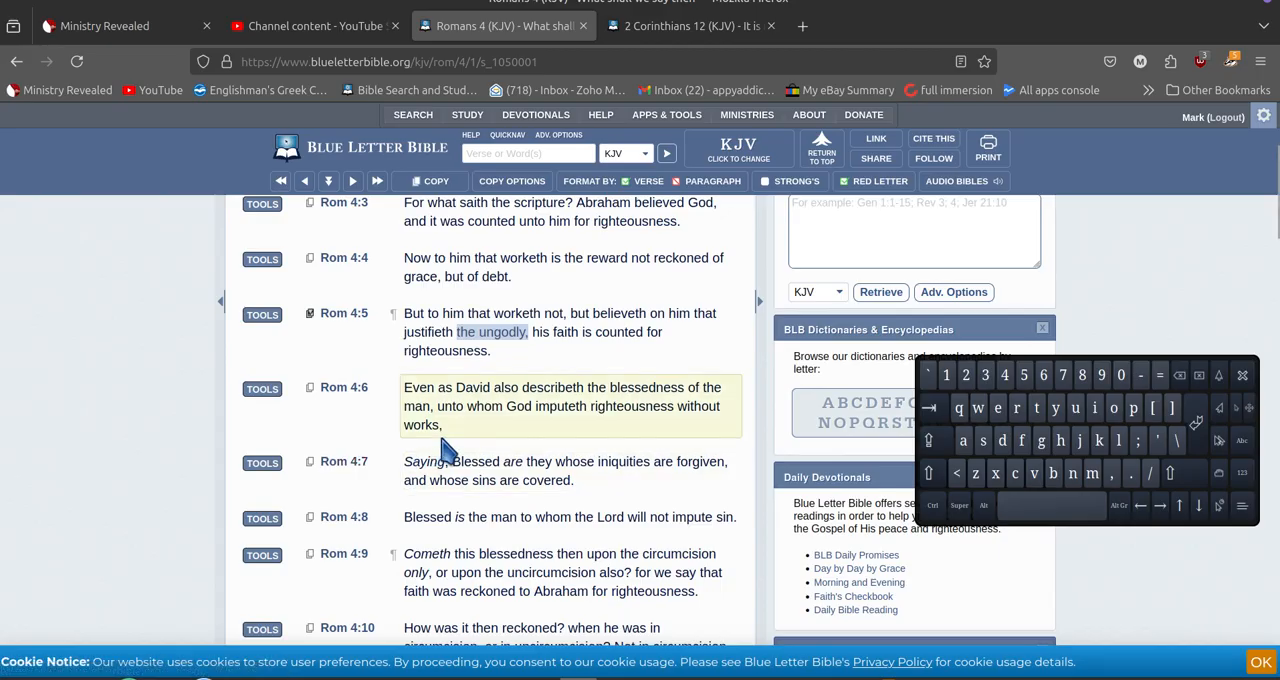
mouse_move(460, 450)
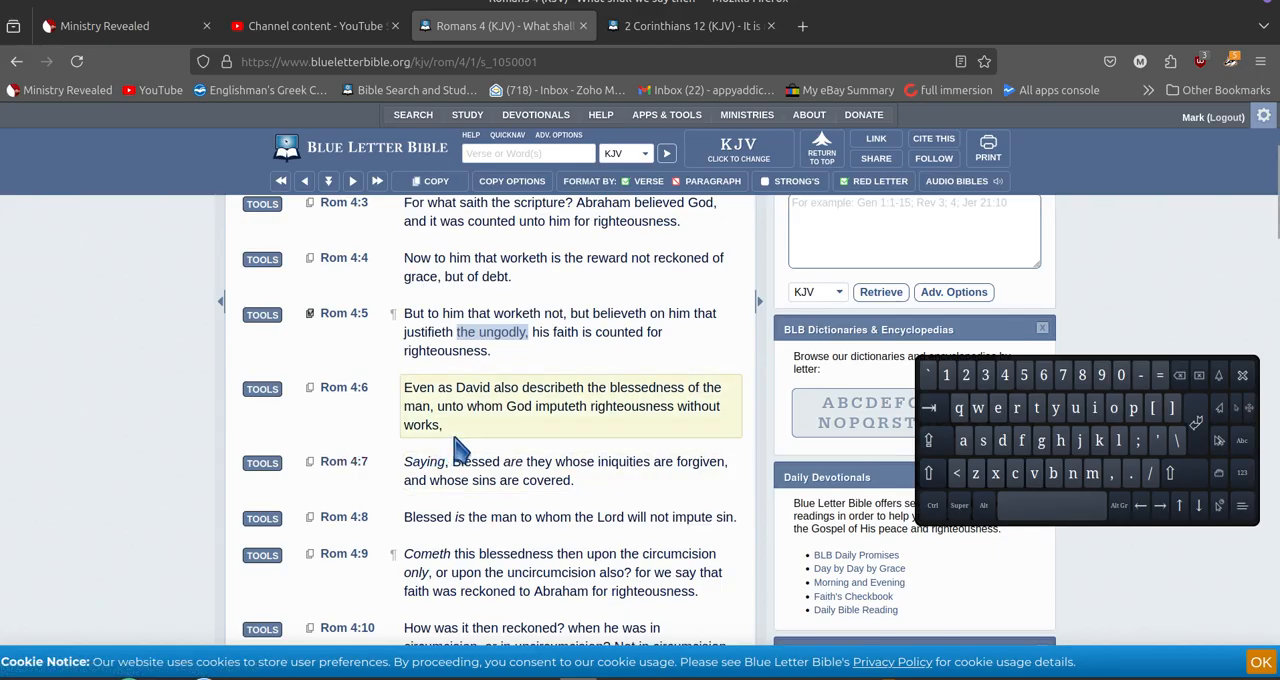
mouse_move(560, 425)
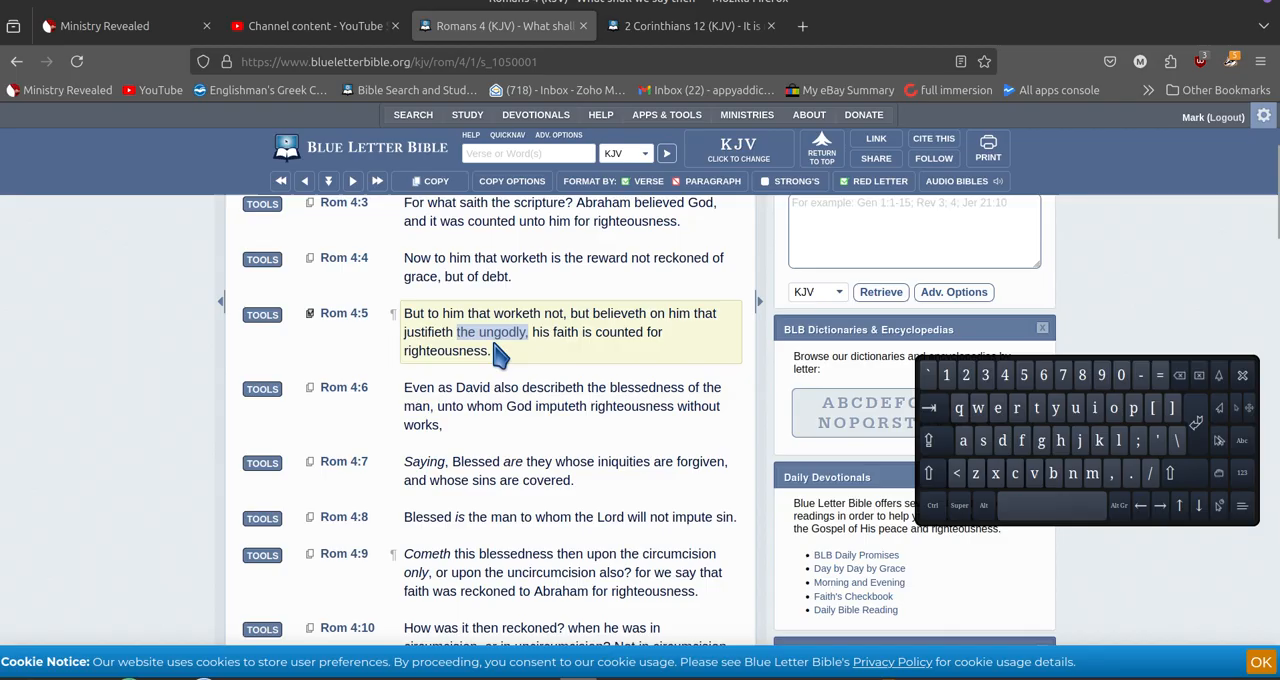
mouse_move(540, 360)
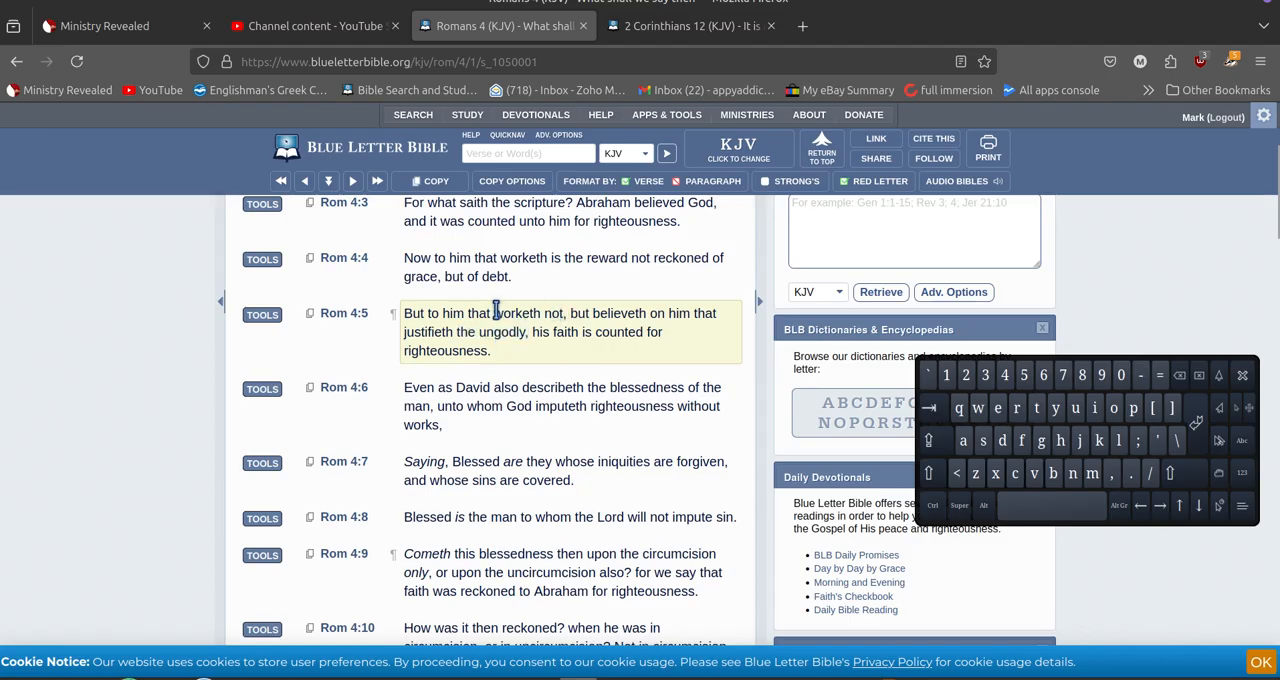
Step: Highlight the phrase "the ungodly" in Romans 4:5 of the KJV chapter
left_click_drag(493, 313, 473, 332)
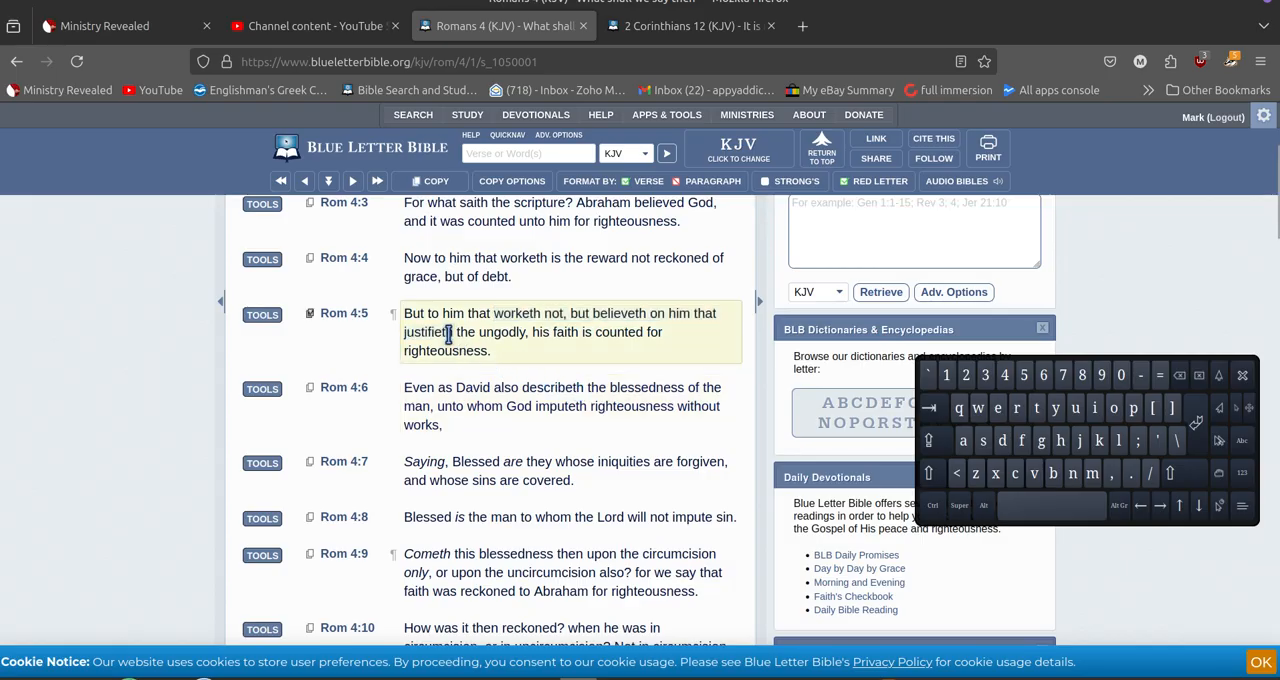
double_click(489, 332)
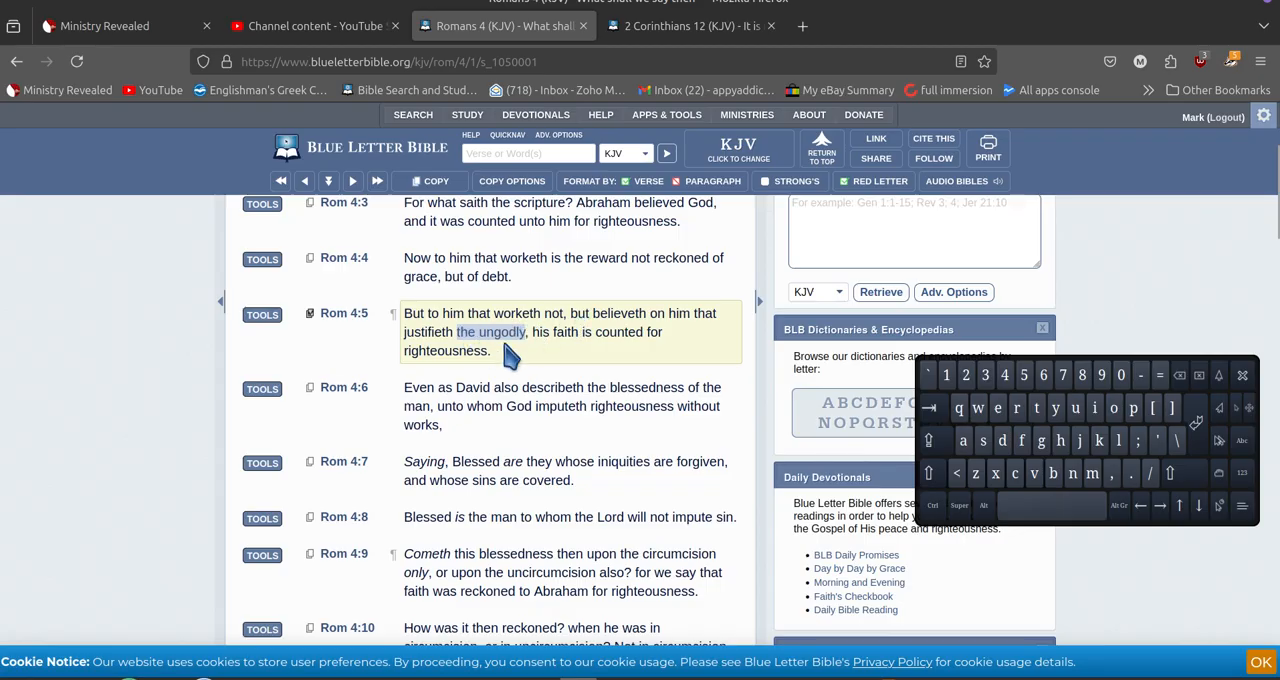
mouse_move(500, 358)
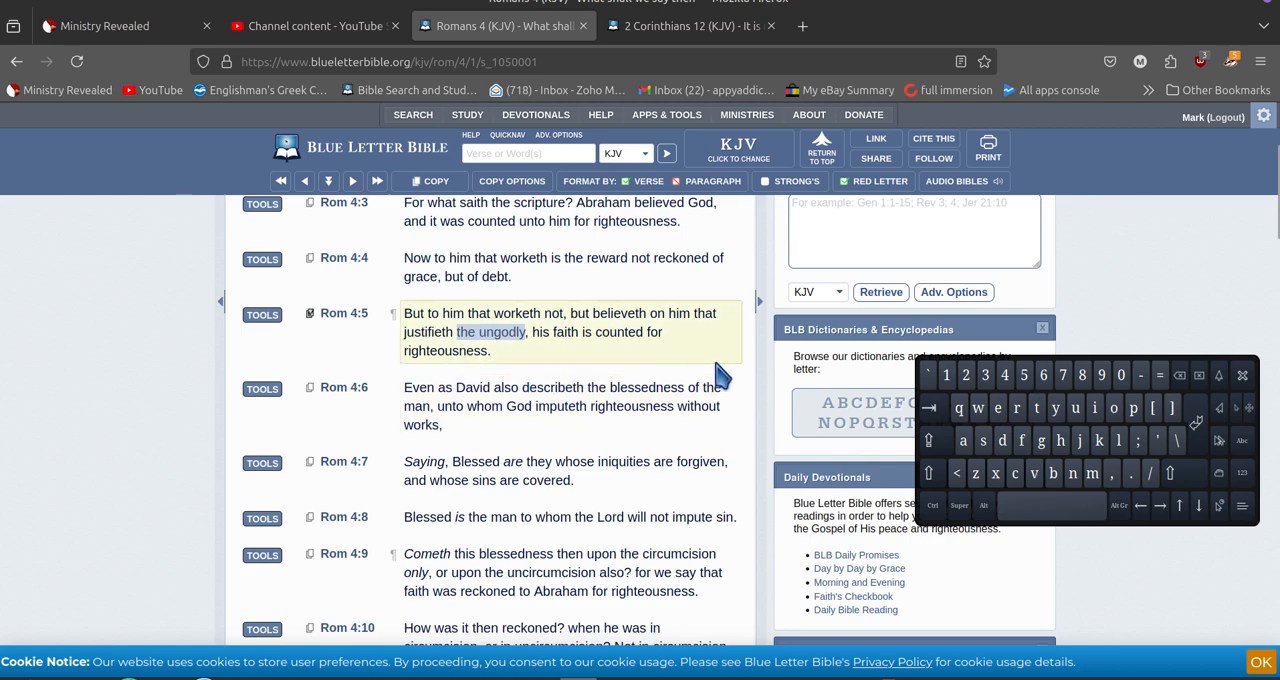
mouse_move(513, 394)
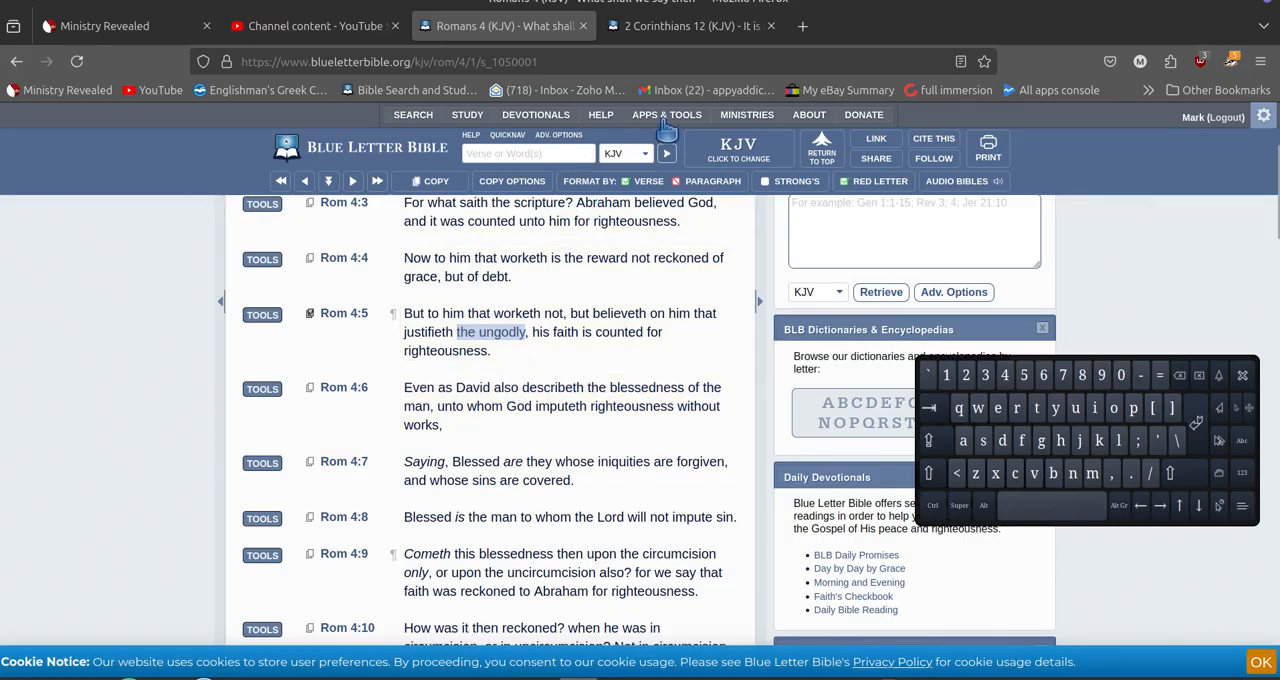
Step: Switch to the 2 Corinthians 12 page with verse 4's "unspeakable words" phrase highlighted
left_click(690, 25)
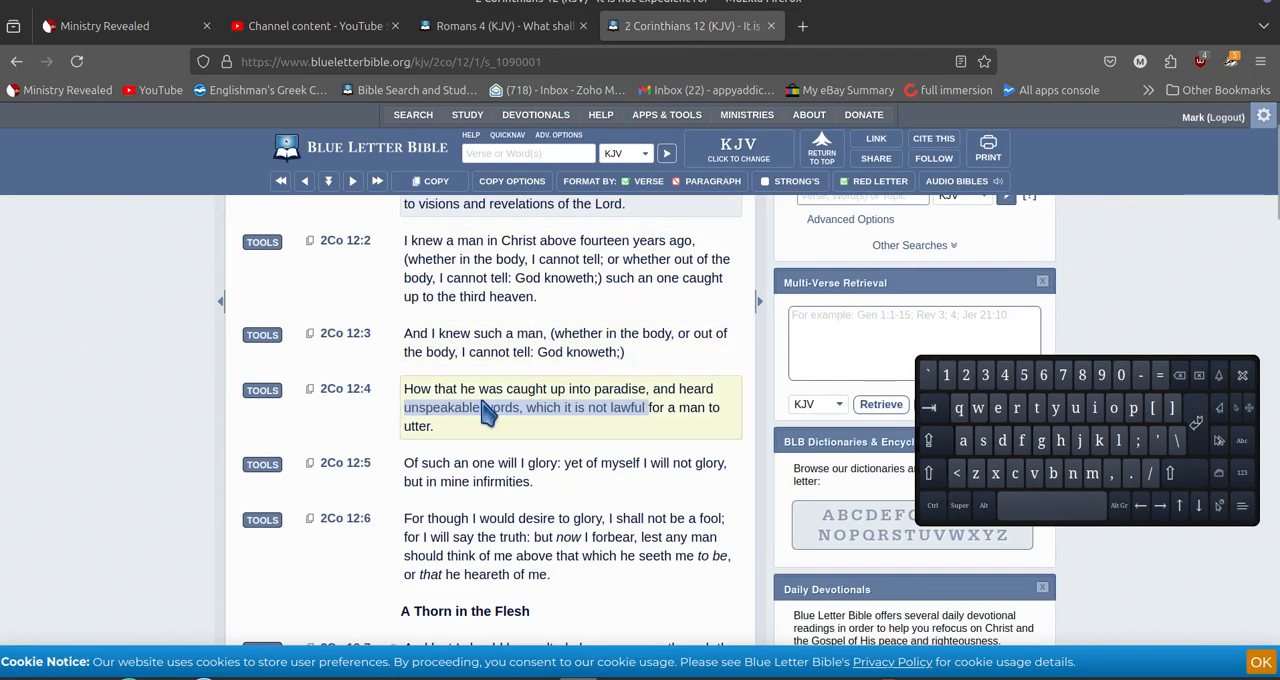
mouse_move(440, 407)
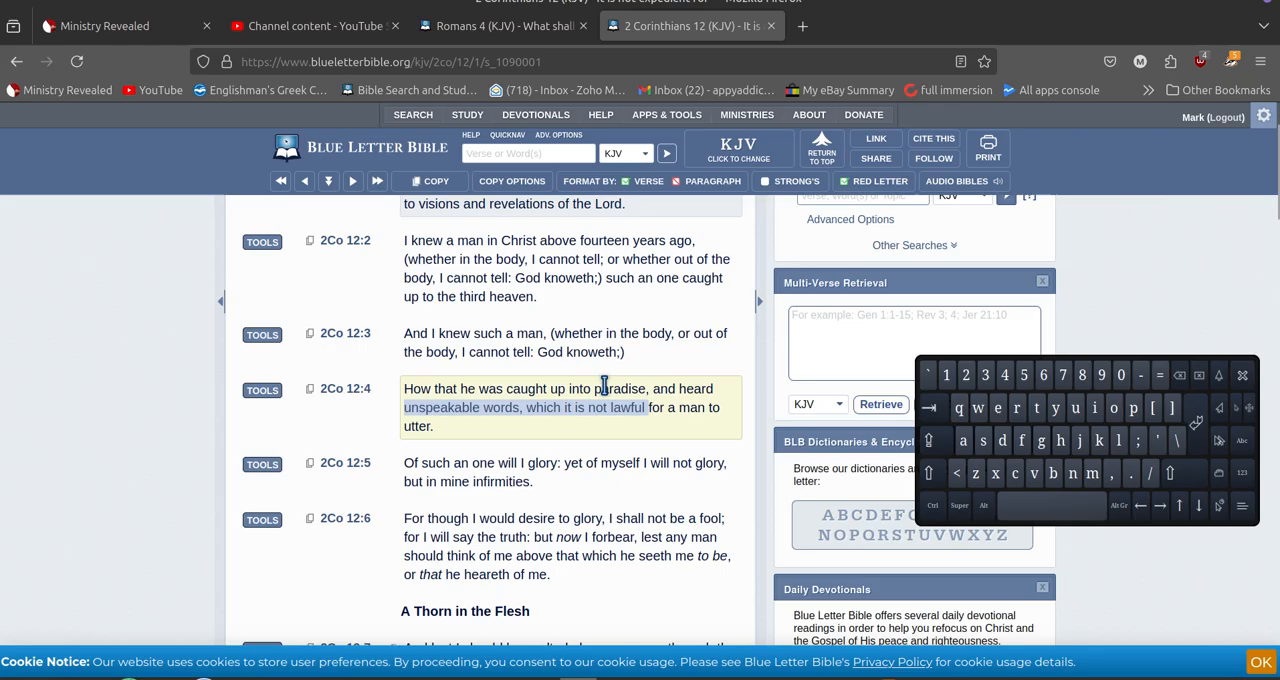
mouse_move(490, 403)
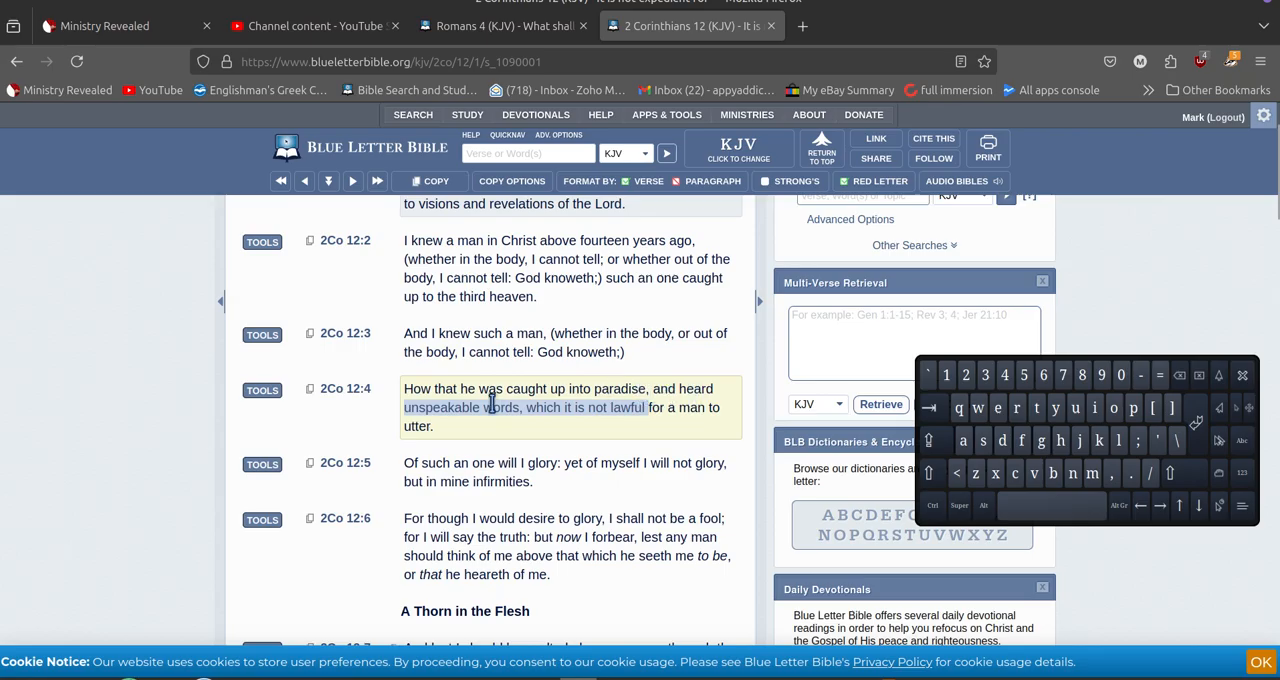
mouse_move(449, 430)
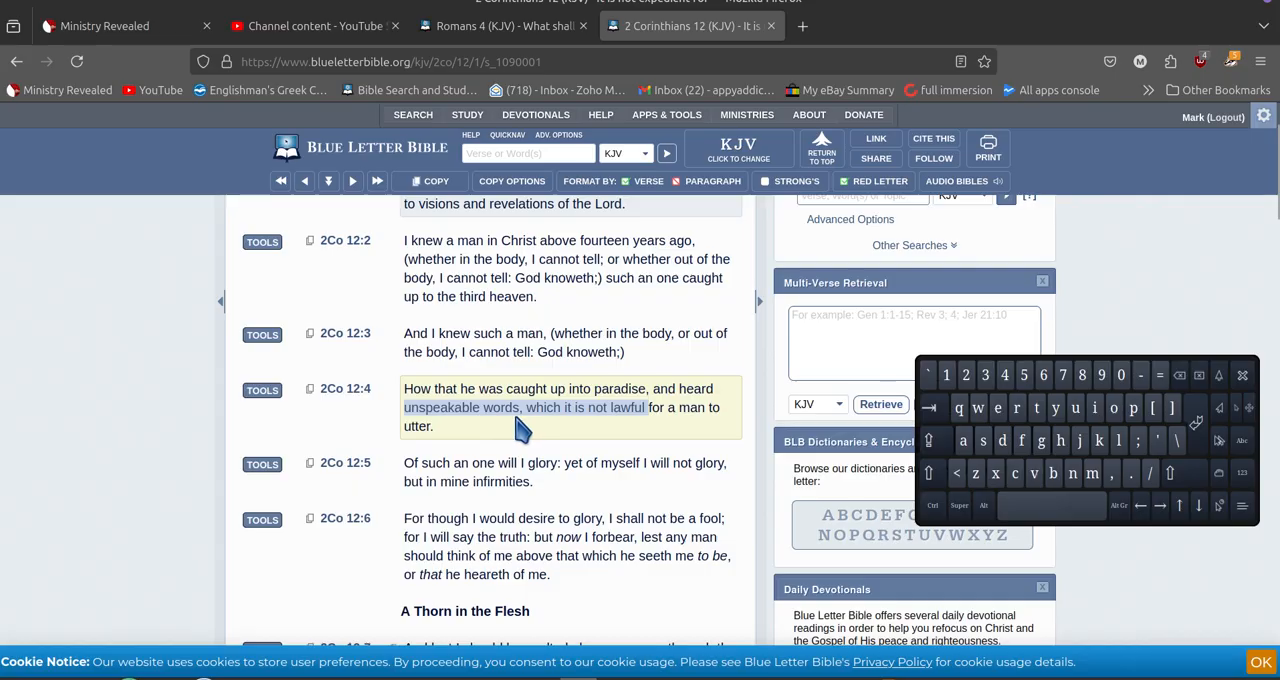
mouse_move(558, 432)
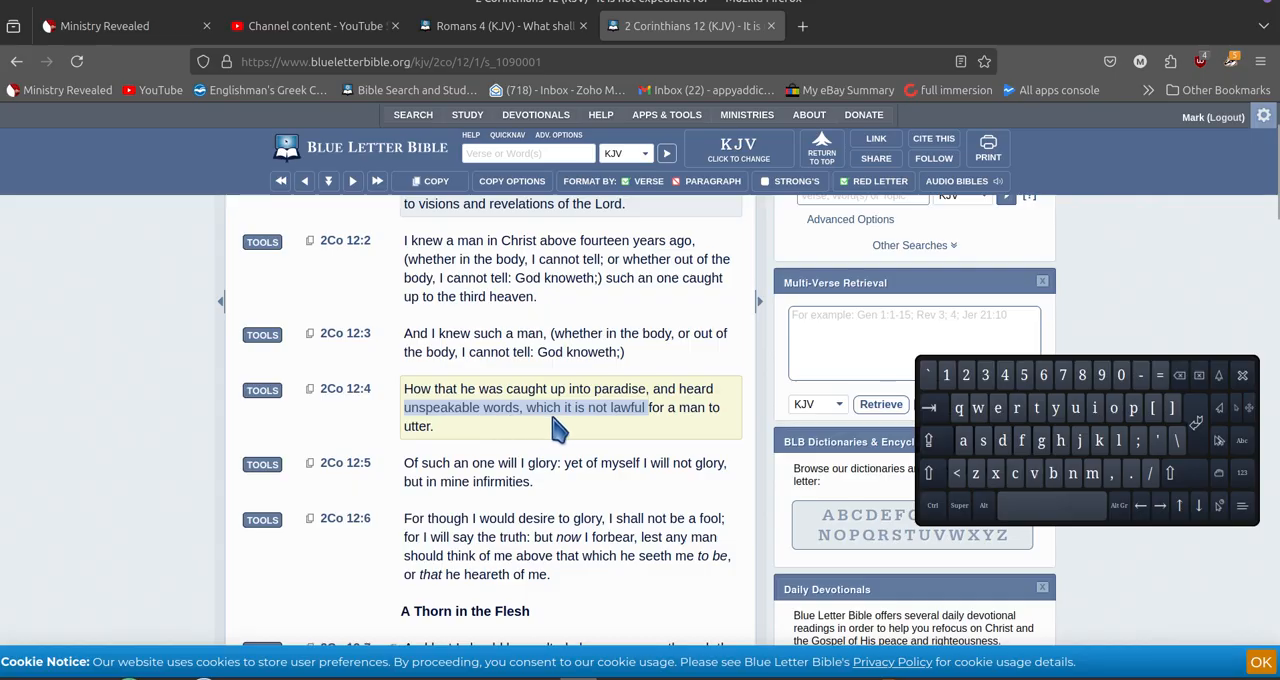
mouse_move(588, 425)
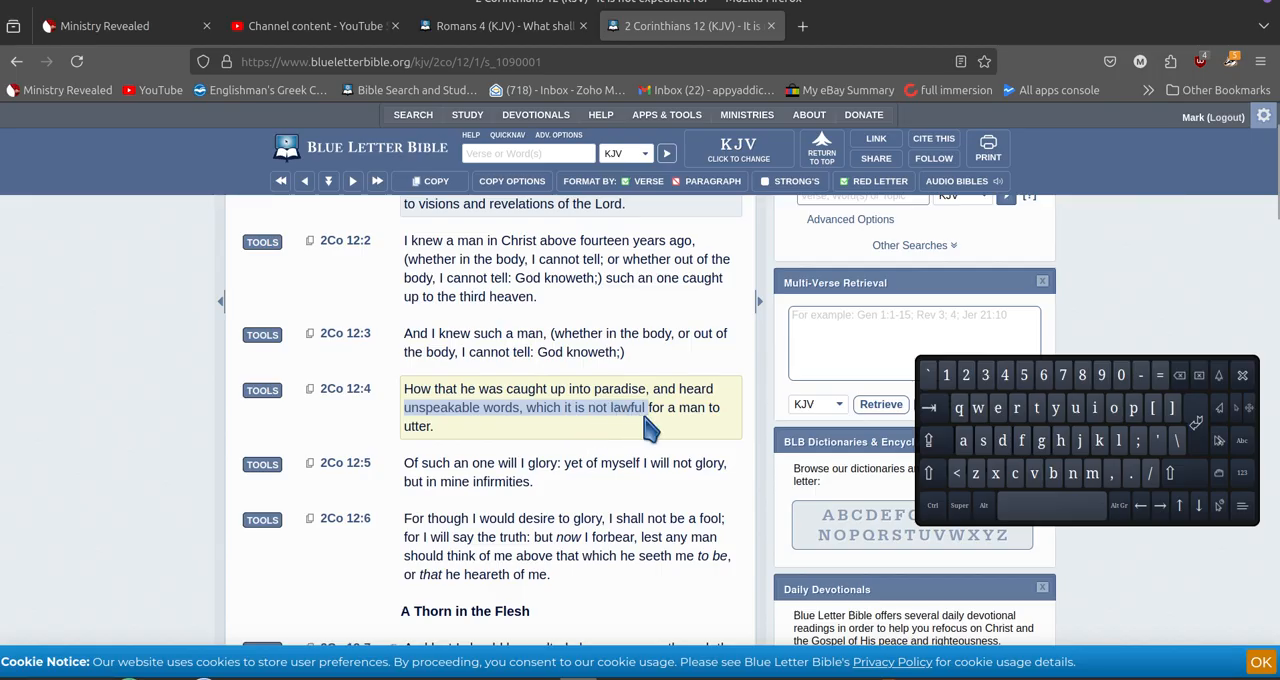
mouse_move(560, 430)
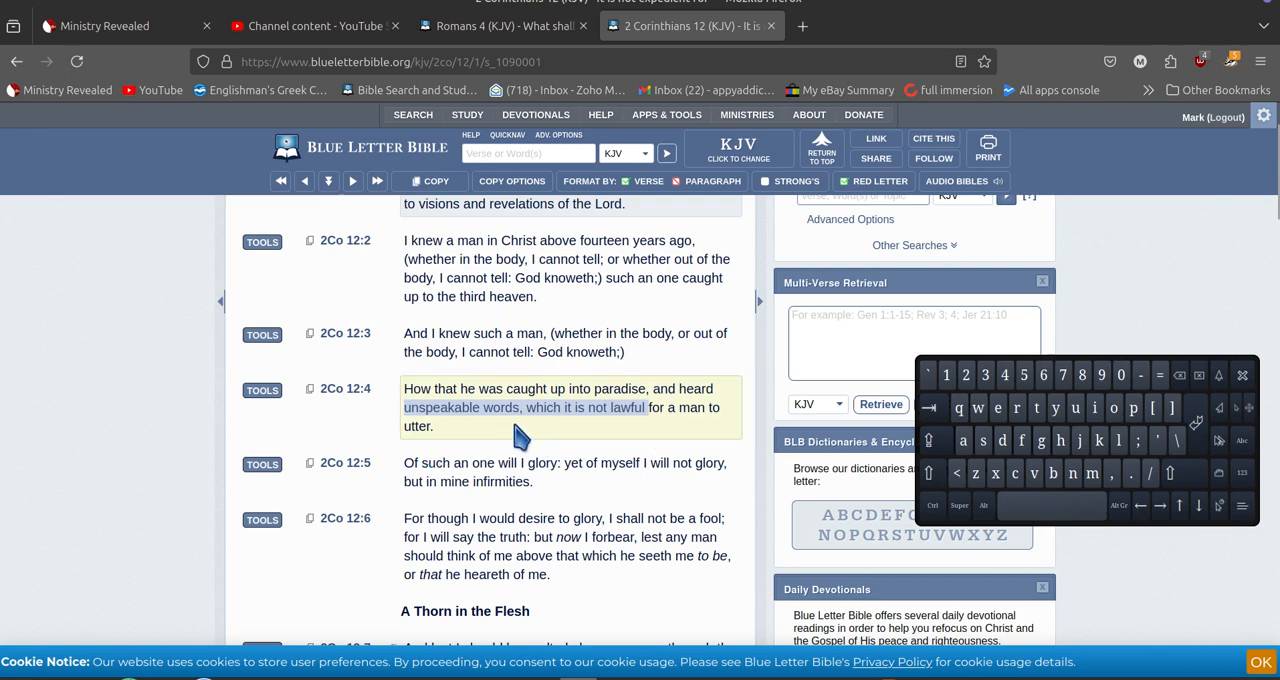
mouse_move(667, 389)
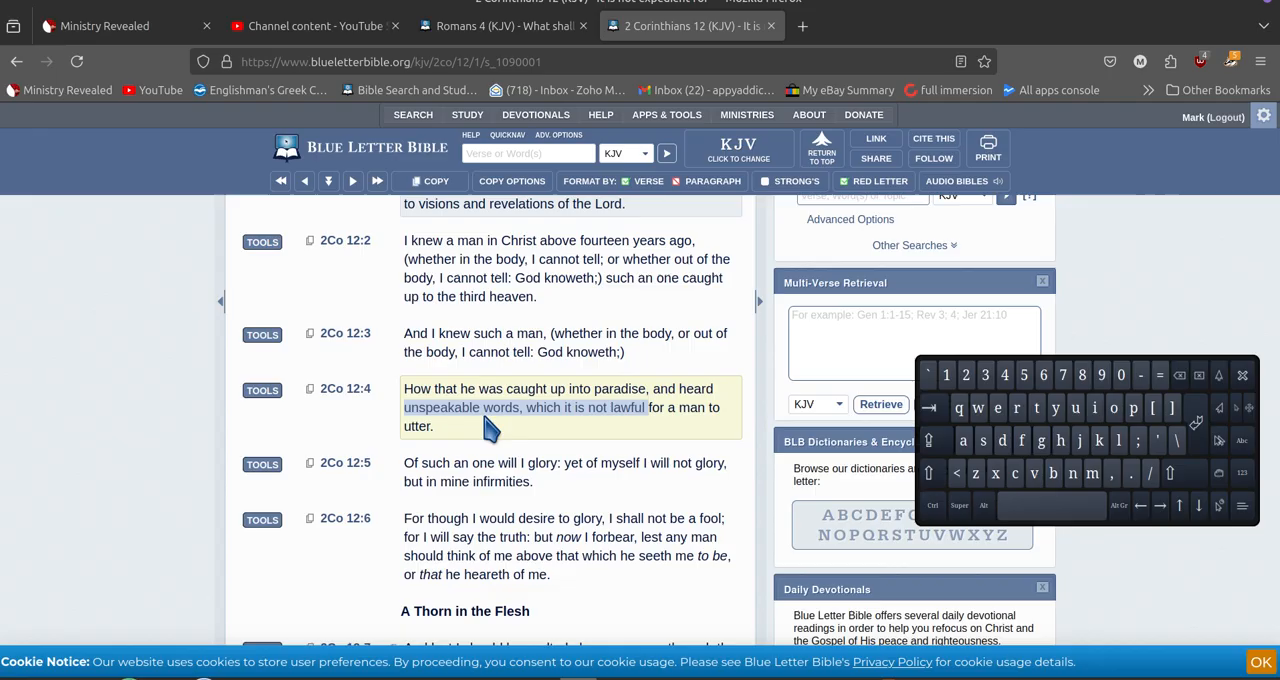
mouse_move(680, 437)
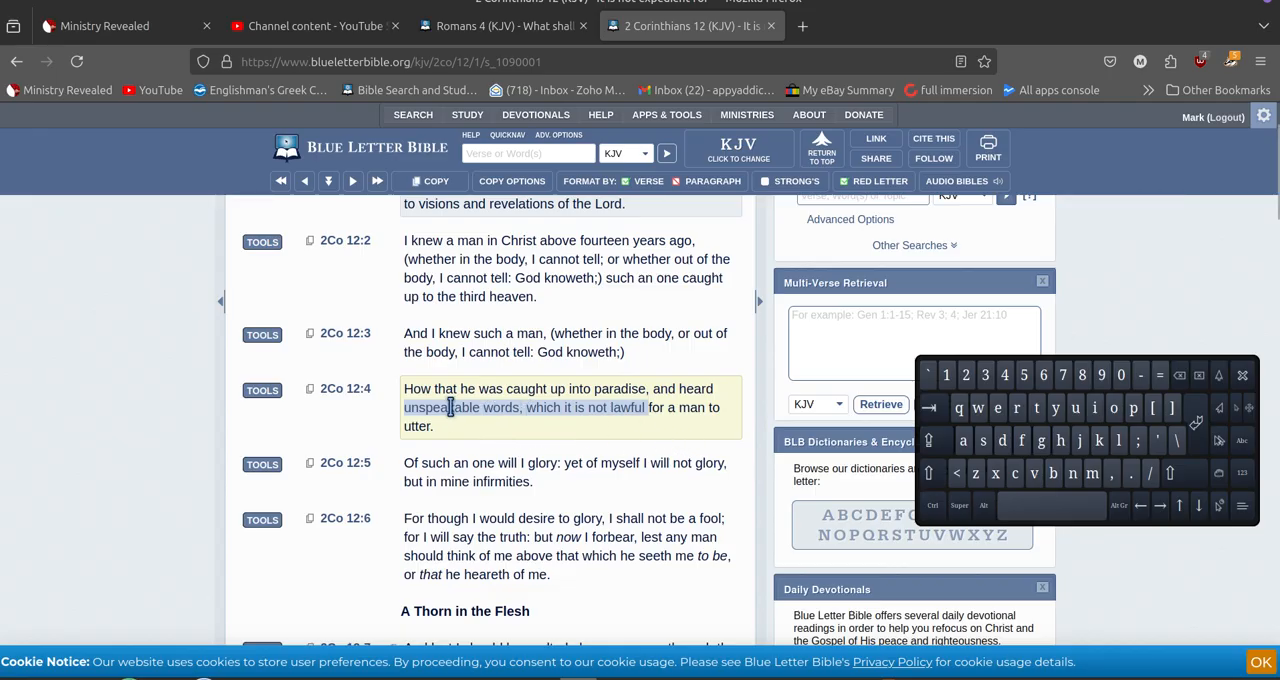
mouse_move(548, 413)
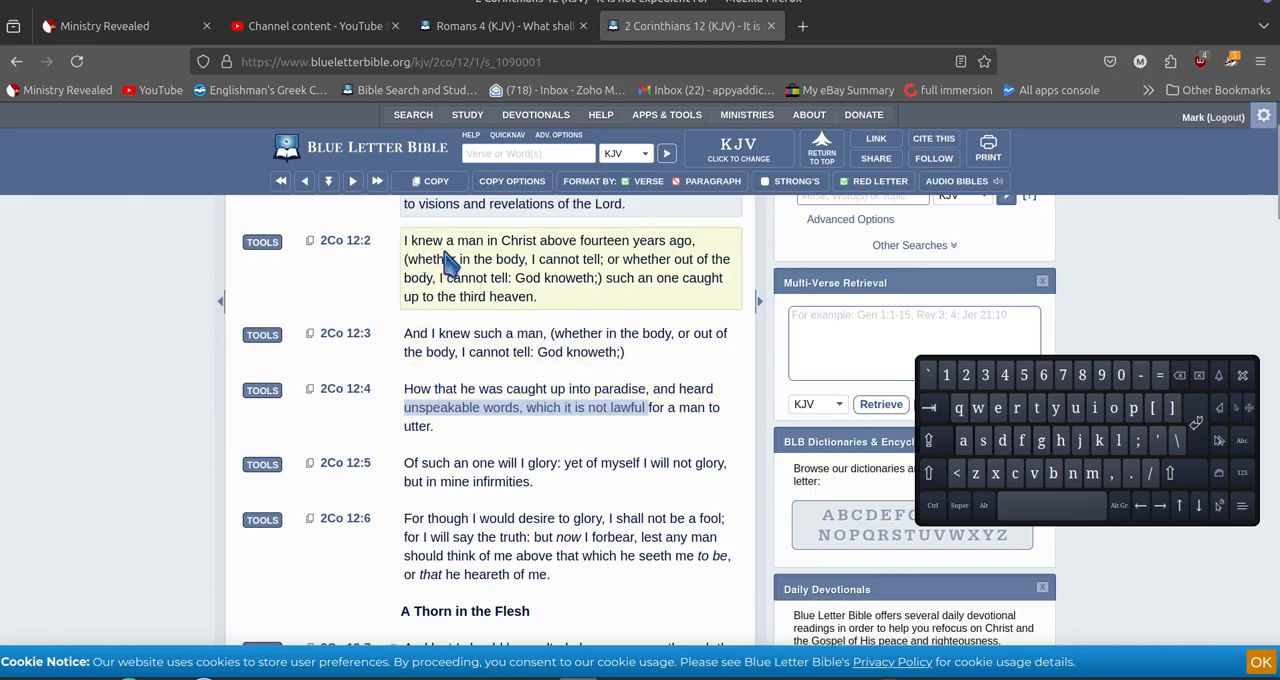
mouse_move(515, 245)
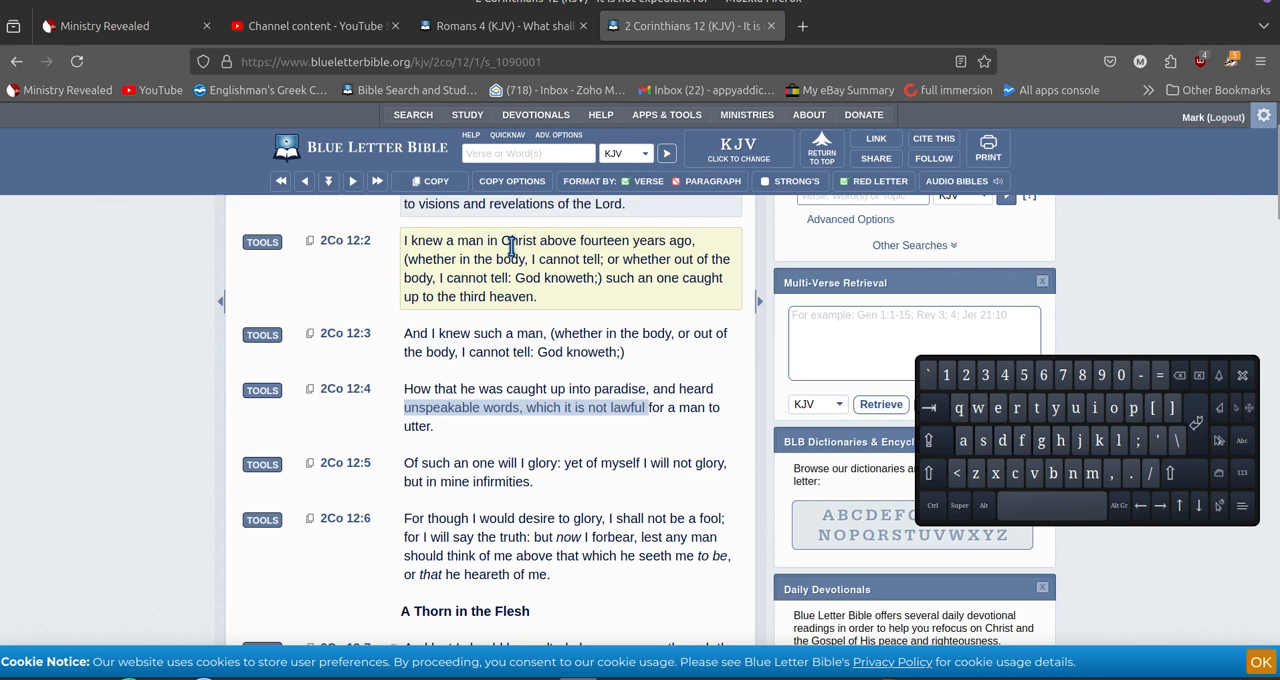
mouse_move(538, 263)
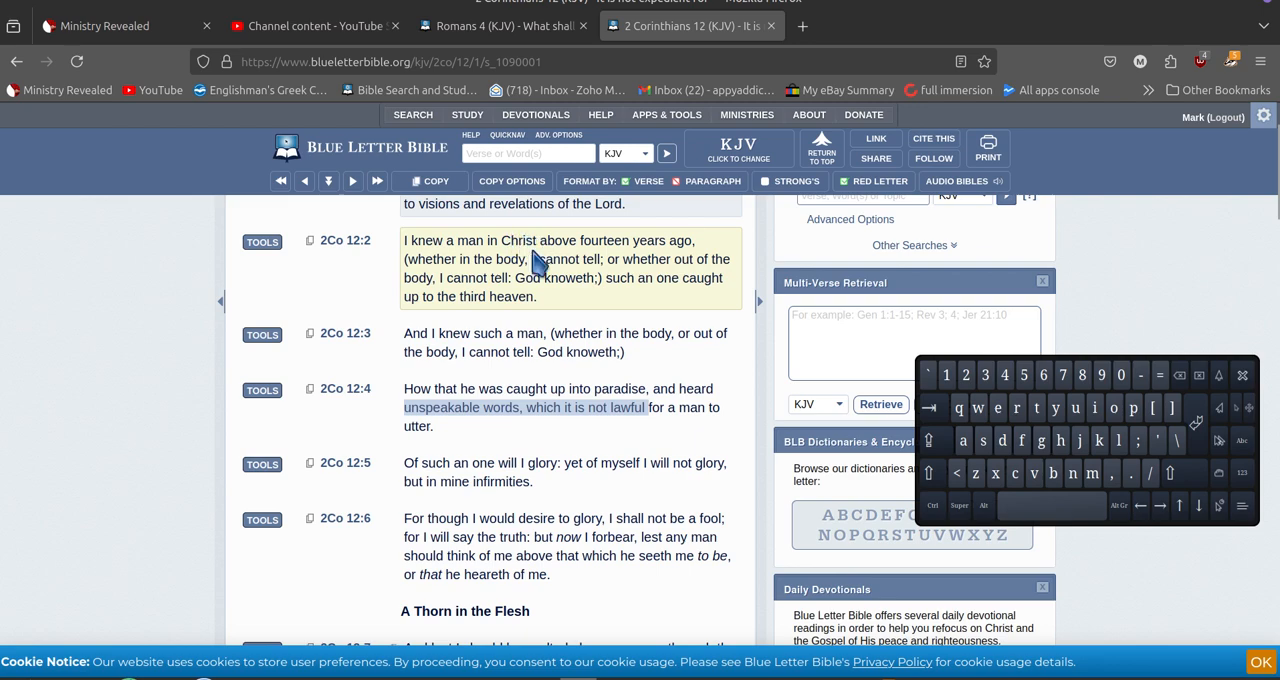
mouse_move(447, 295)
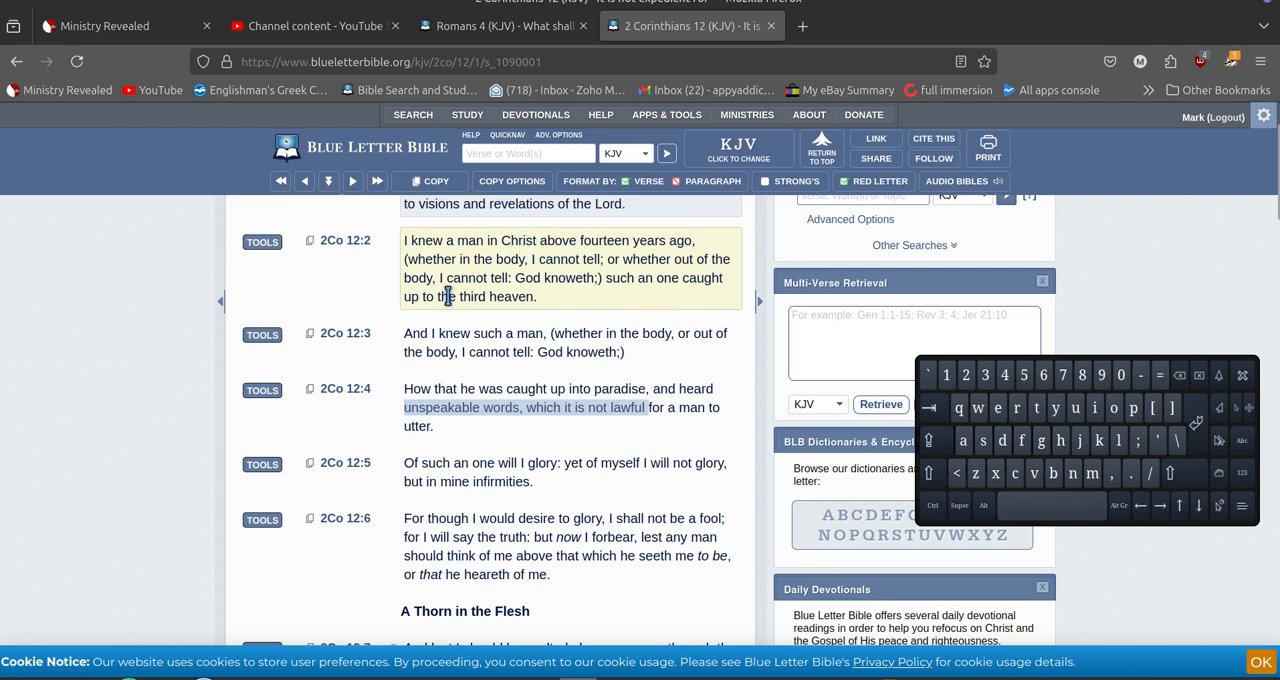
mouse_move(540, 318)
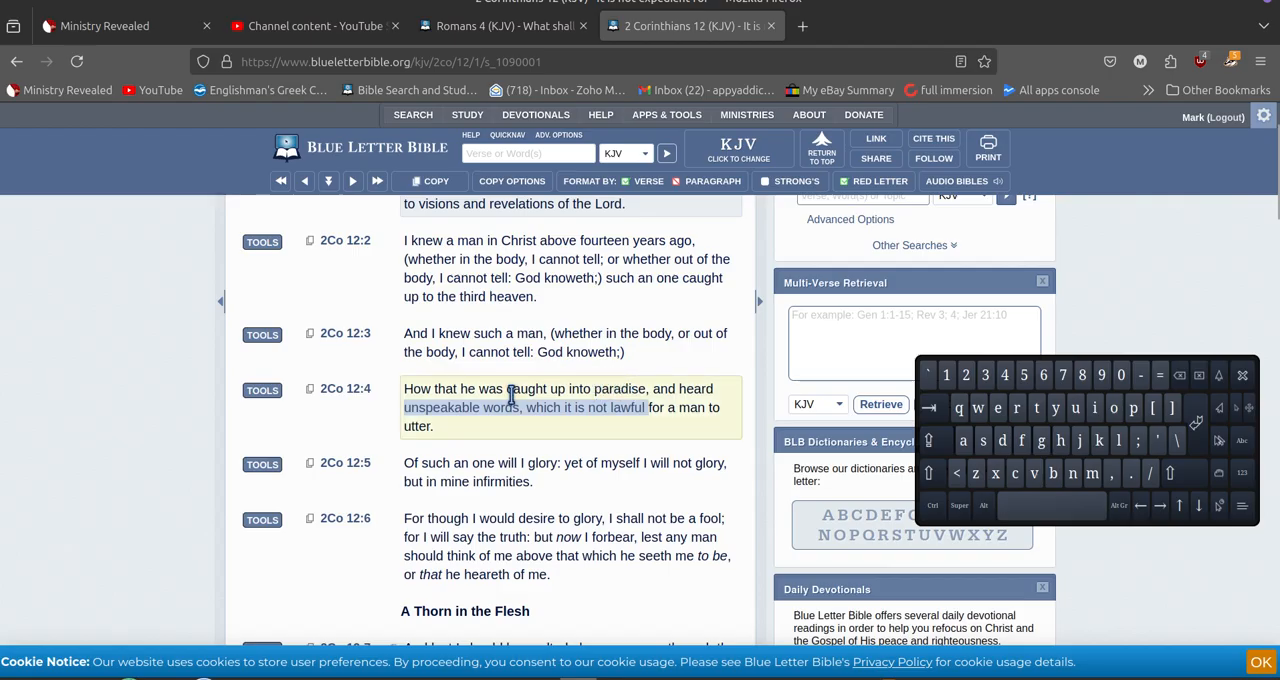
mouse_move(565, 413)
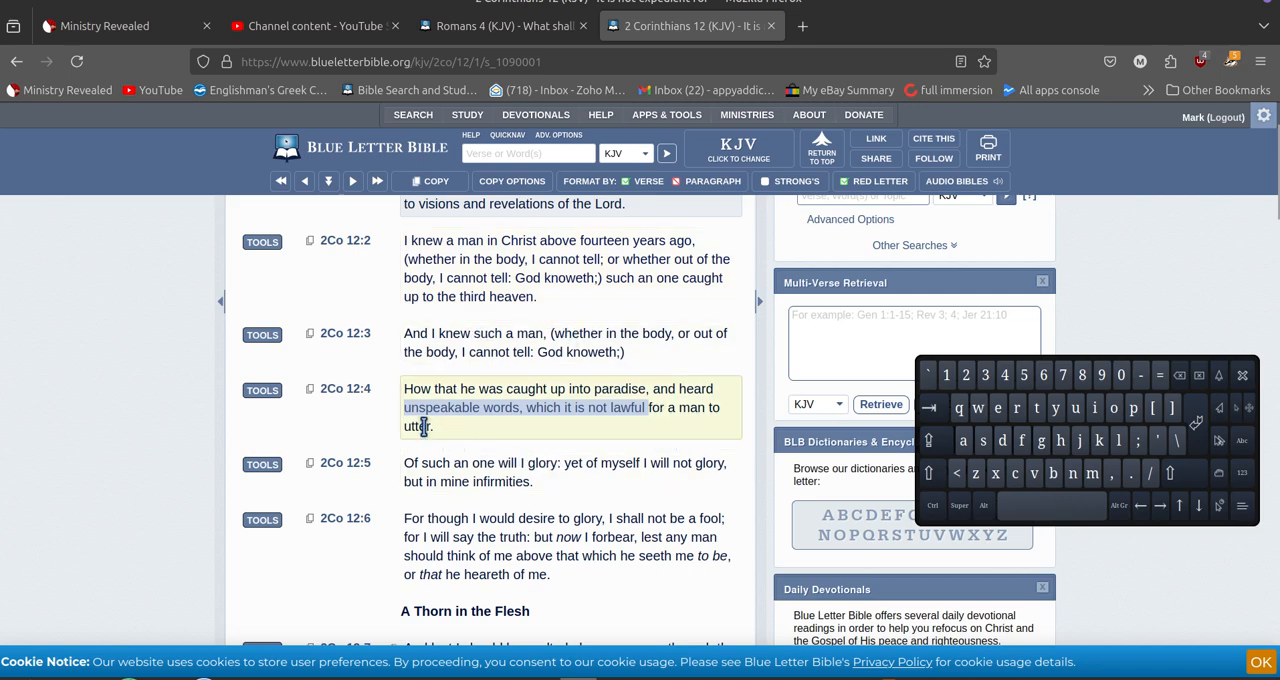
mouse_move(640, 432)
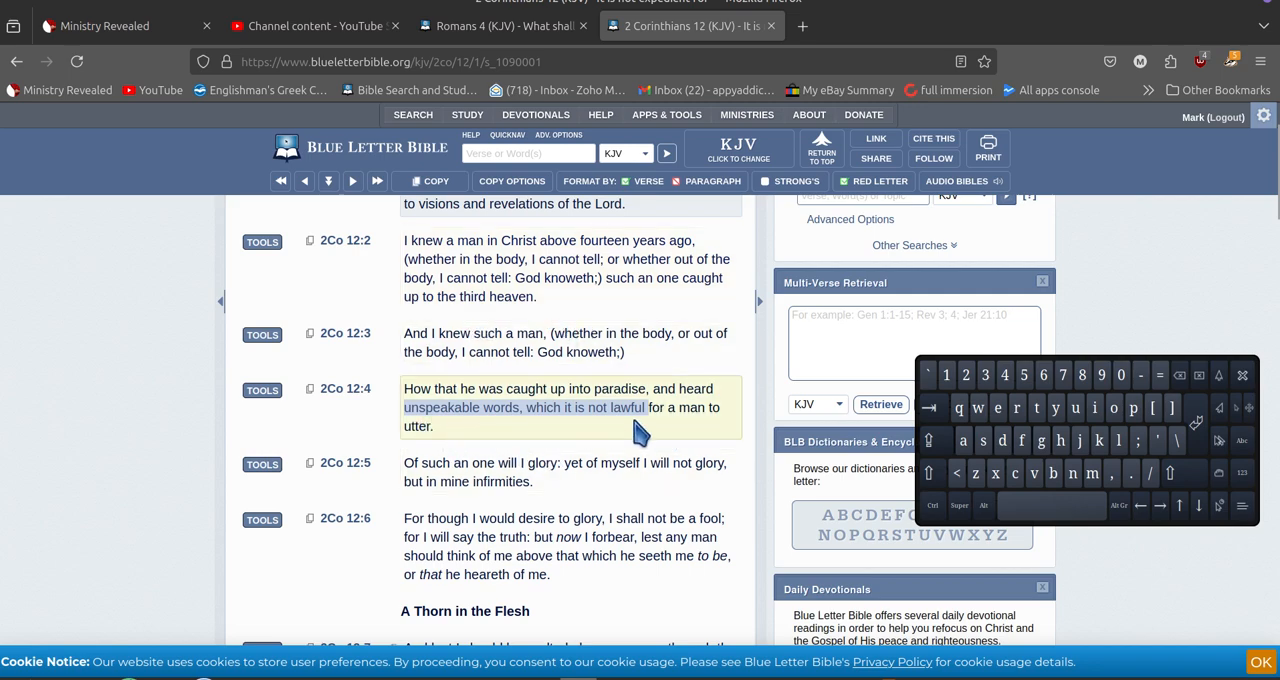
mouse_move(670, 430)
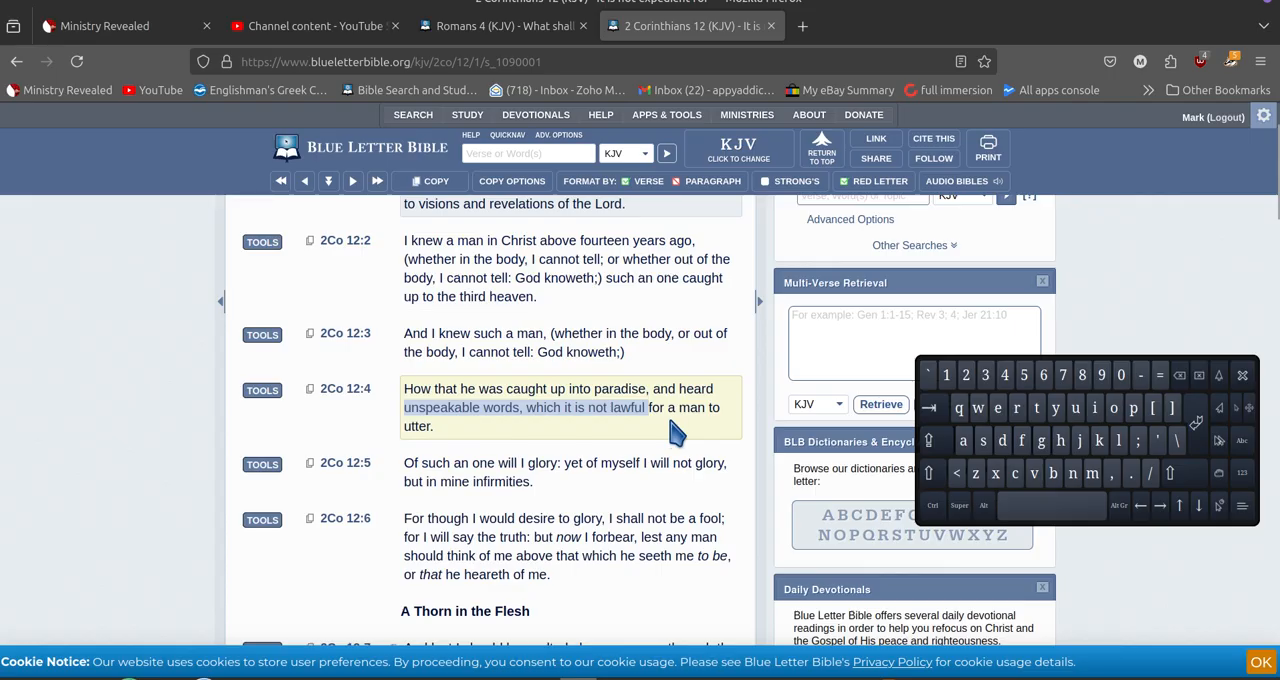